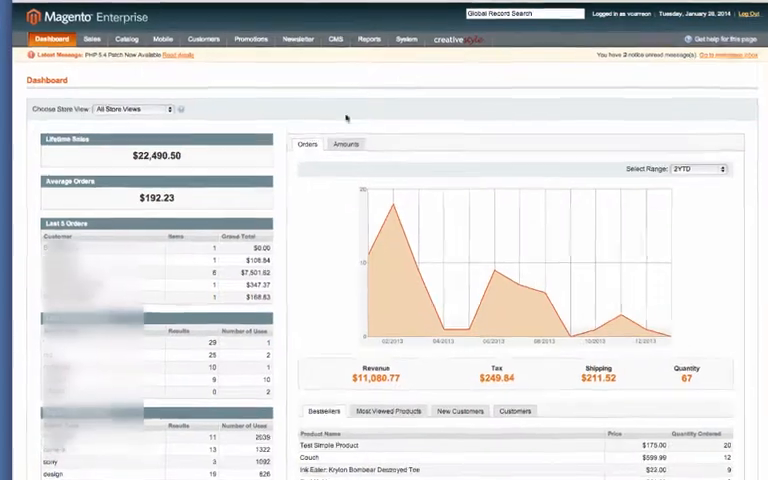
# Go to the Shopping Cart Price Rules list from the Promotions menu
pyautogui.click(362, 56)
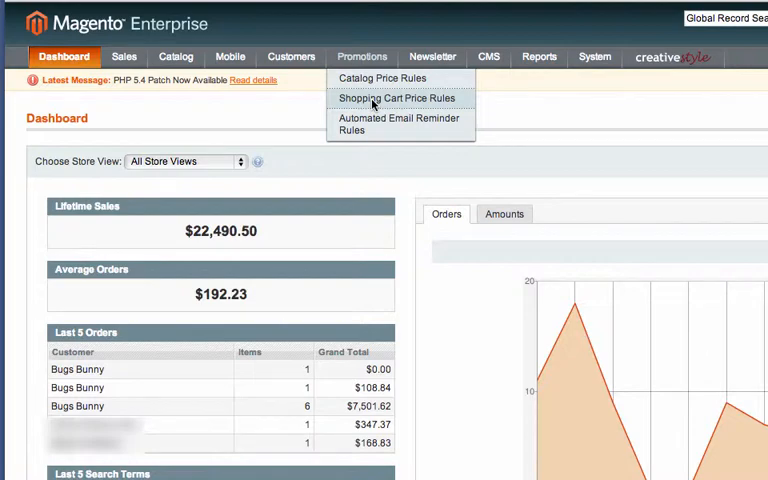
pyautogui.click(396, 98)
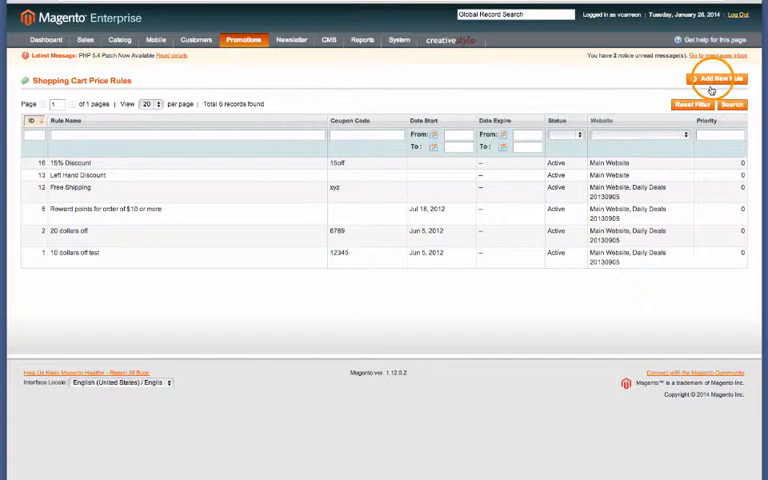
# Begin a new rule named ElectronicsDiscount, active, on Main Website for all customer groups
pyautogui.click(720, 80)
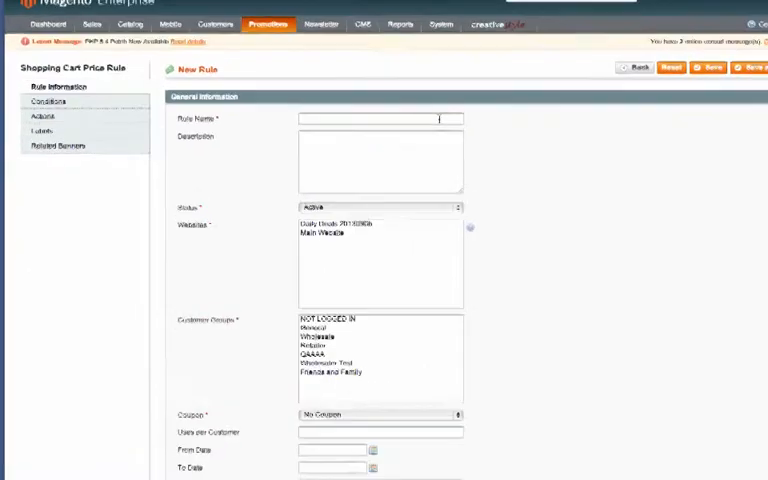
pyautogui.write('ElectronicsDiscount')
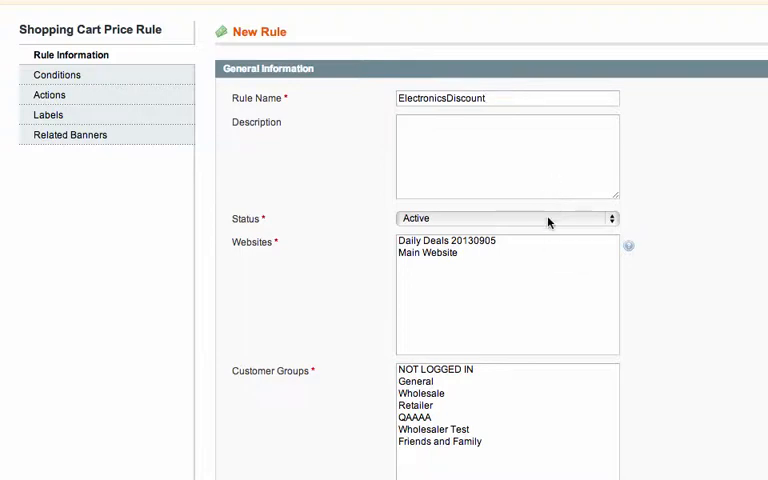
pyautogui.click(504, 218)
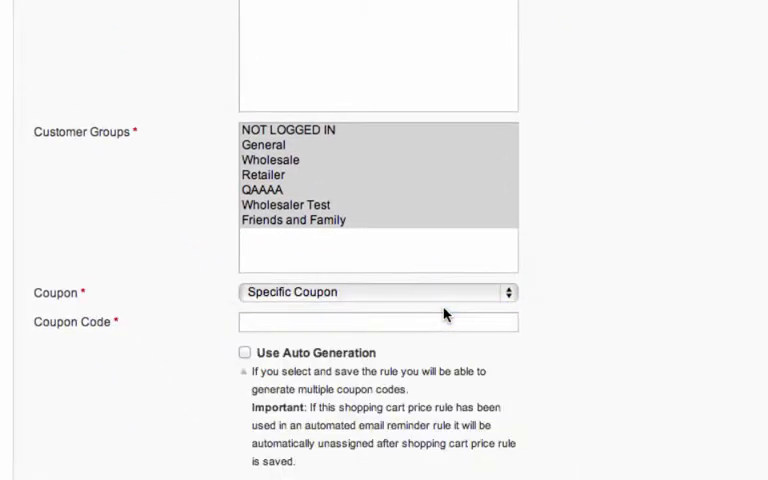
# Set the rule to use a specific coupon with code 10off
pyautogui.click(378, 320)
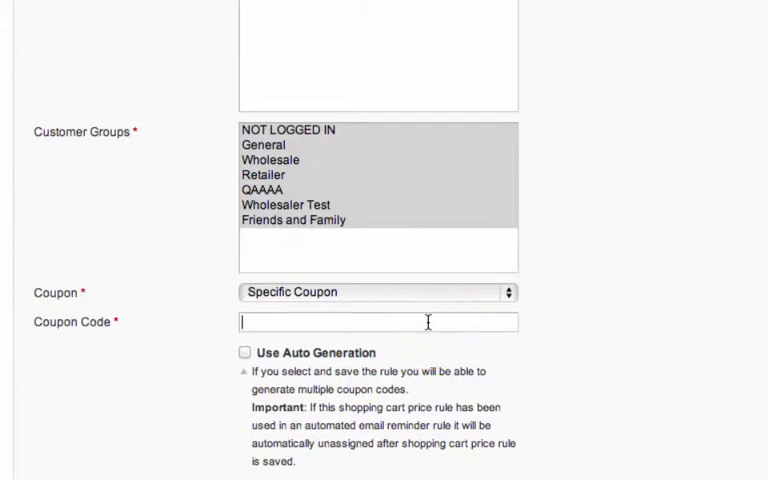
pyautogui.write('e')
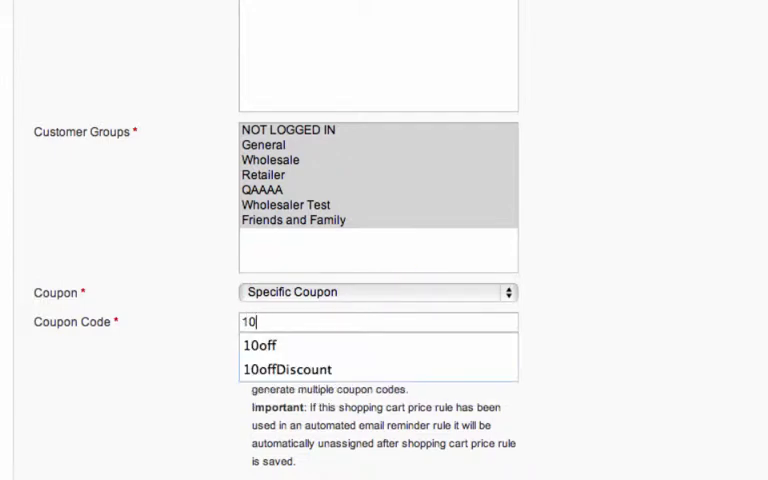
pyautogui.click(260, 344)
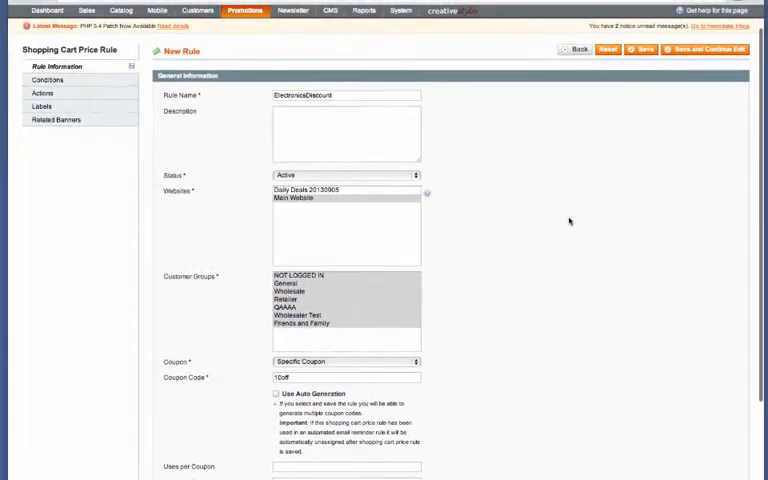
# Set a 10 percent product price discount in Actions and start adding a cart-item condition
pyautogui.click(42, 122)
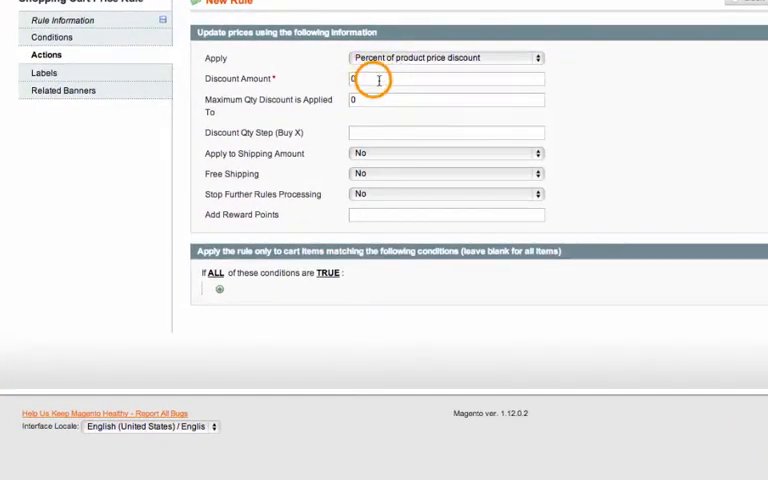
pyautogui.write('1')
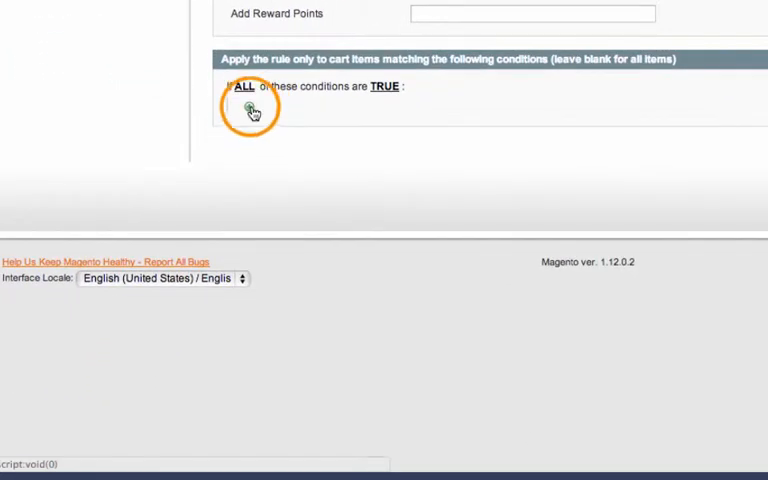
pyautogui.click(246, 108)
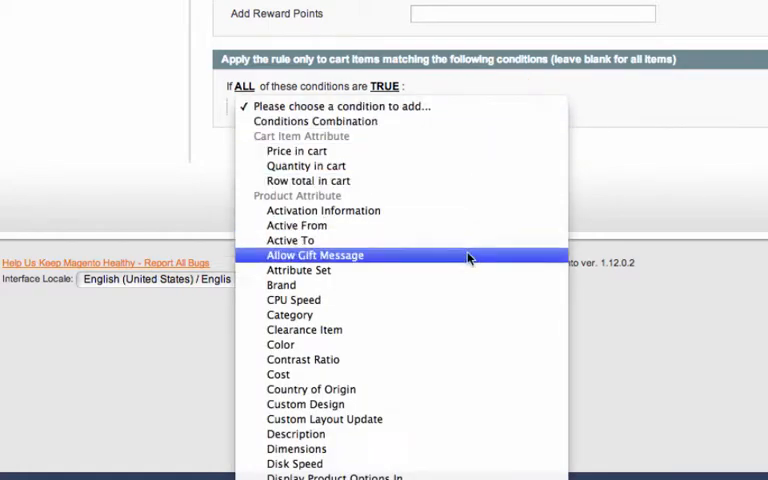
pyautogui.moveTo(464, 316)
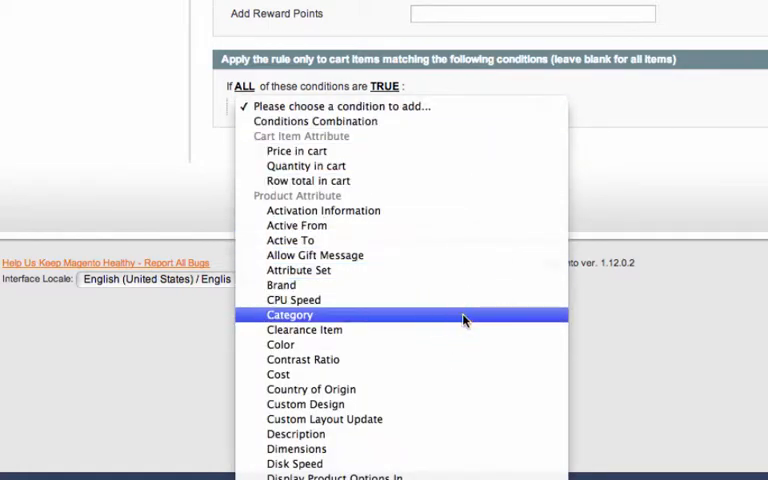
# Add a Category condition set to Electronics and save the rule
pyautogui.click(288, 316)
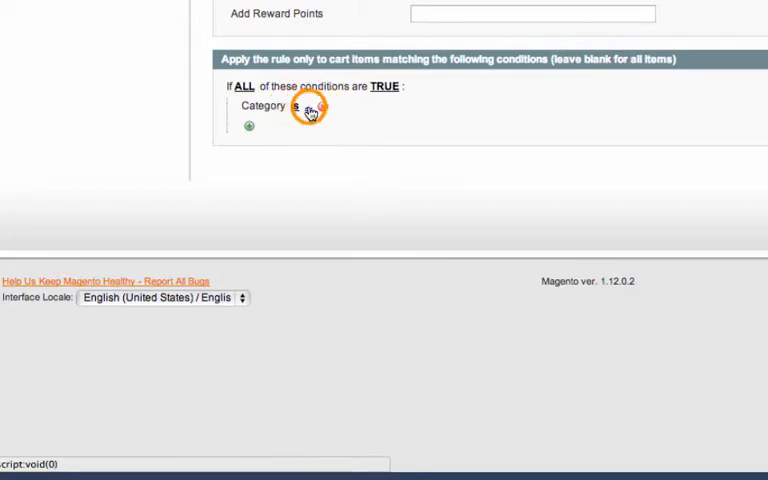
pyautogui.click(312, 108)
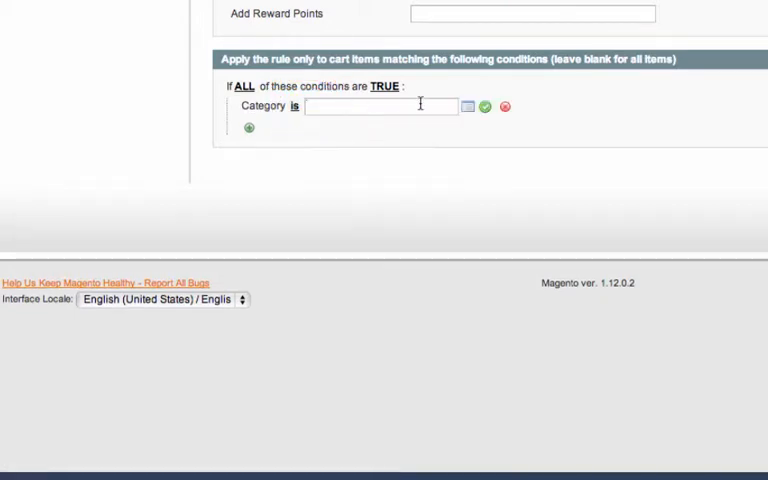
pyautogui.click(468, 108)
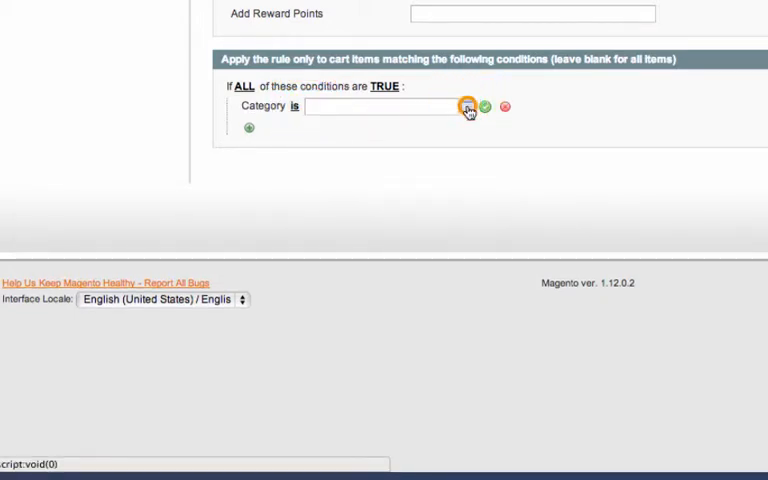
pyautogui.click(468, 108)
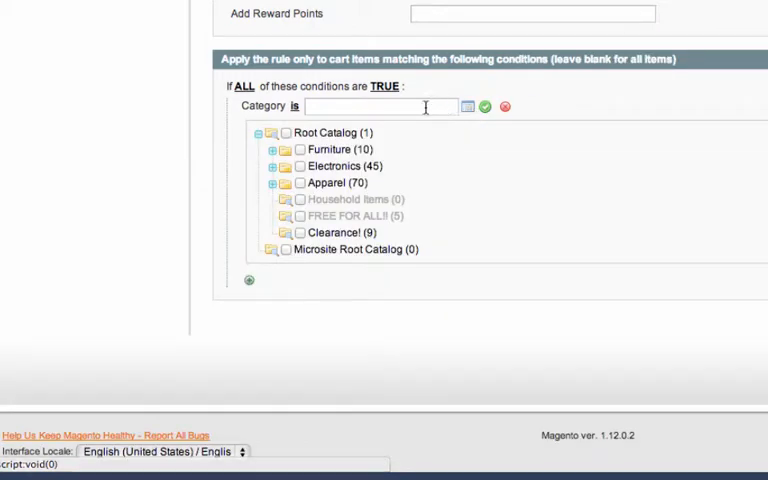
pyautogui.click(300, 166)
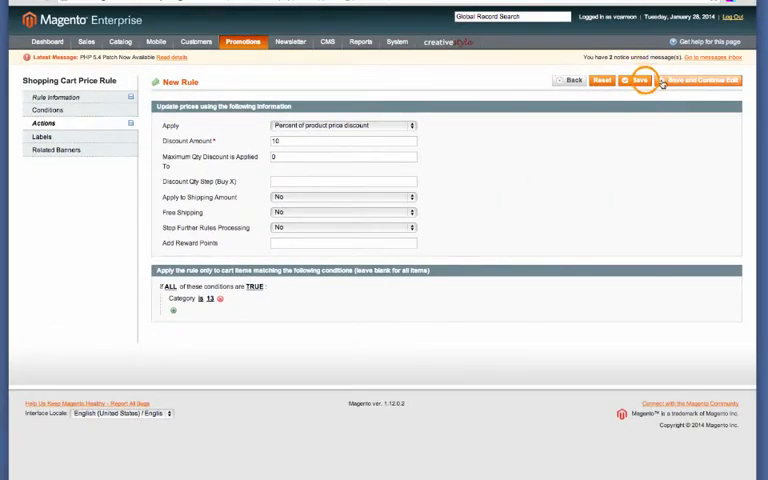
pyautogui.click(638, 80)
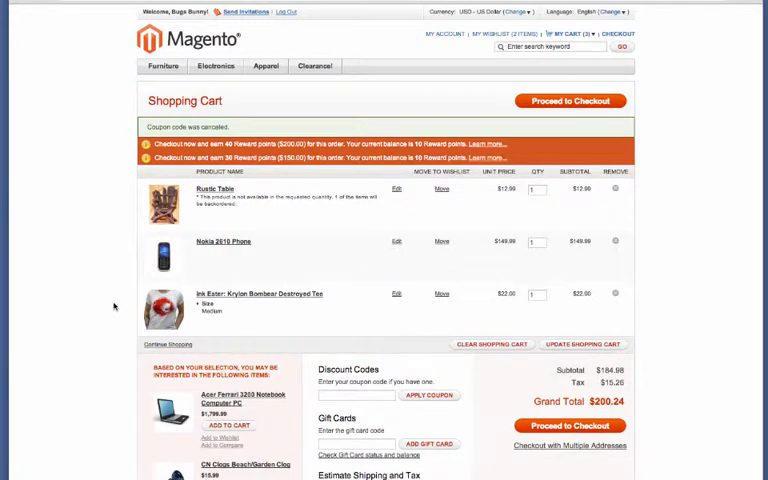
pyautogui.moveTo(122, 260)
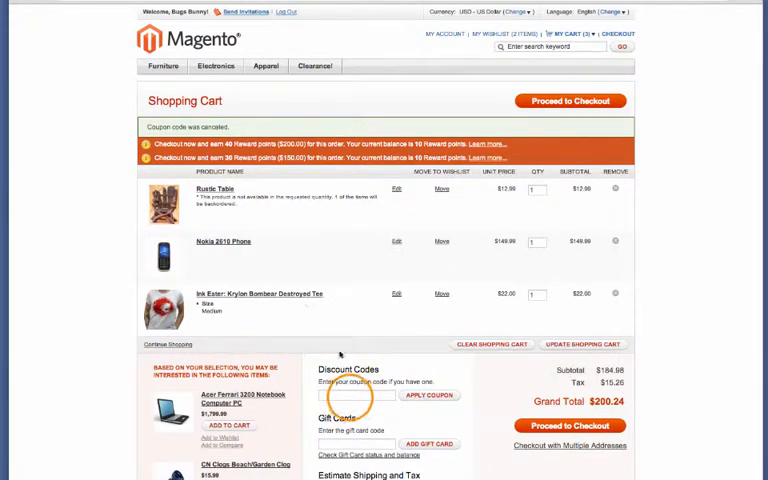
# Enter coupon code 10off in Discount Codes and apply it, bringing the total to $185.24
pyautogui.write('10off')
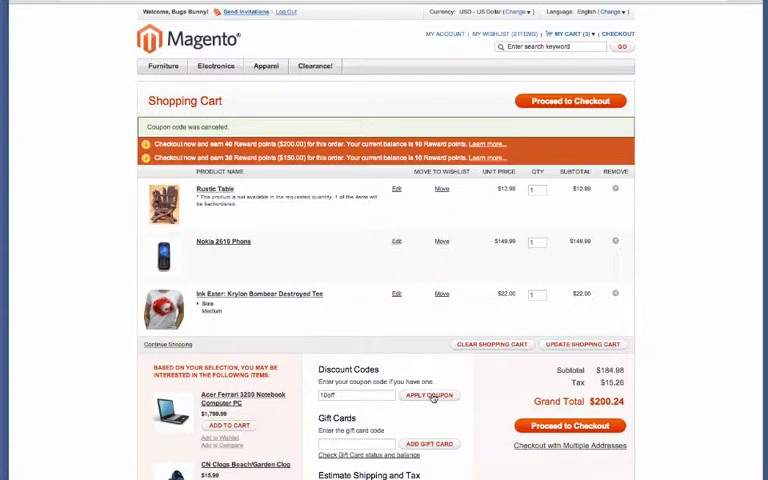
pyautogui.click(428, 396)
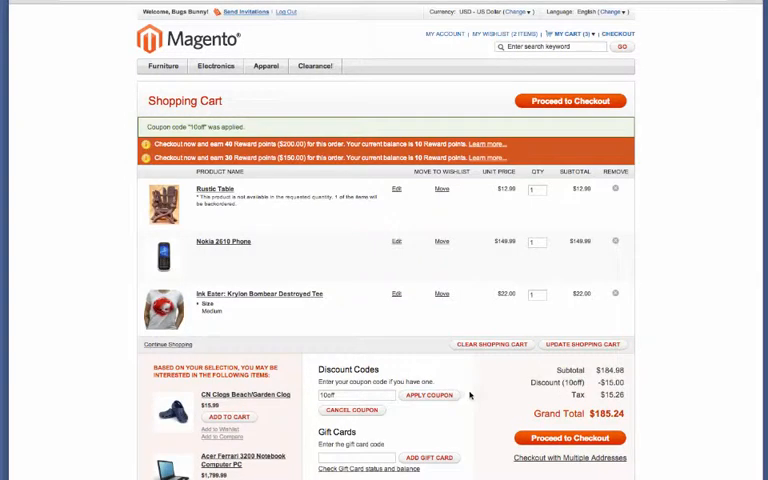